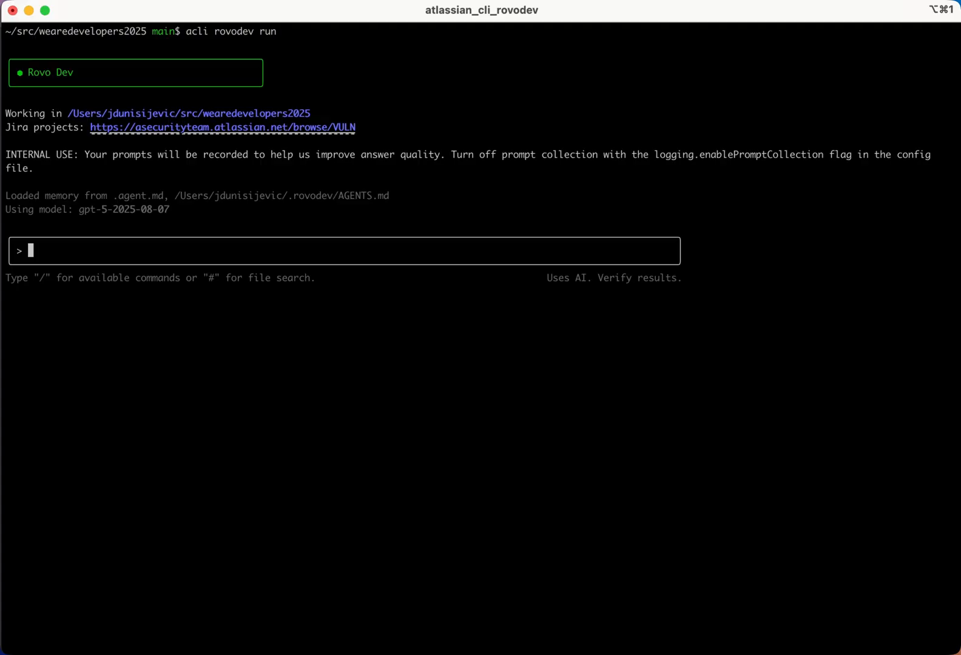
Run /memory init to generate AGENTS.md, then scroll through the agent's summary.
{"action": "type", "text": "/memory init"}
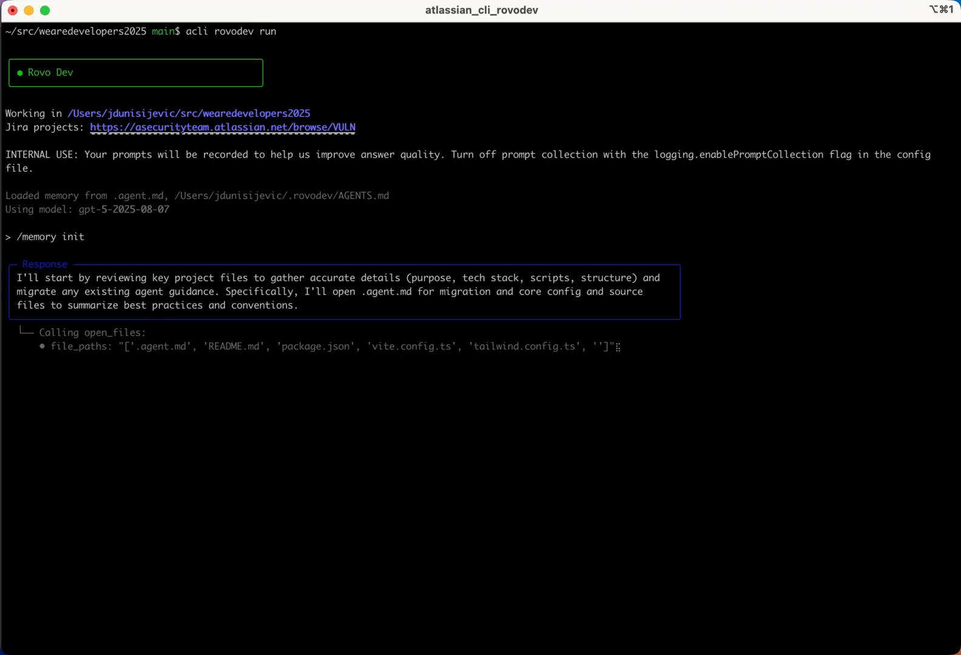
{"action": "scroll", "scroll_direction": "down", "scroll_amount": 3}
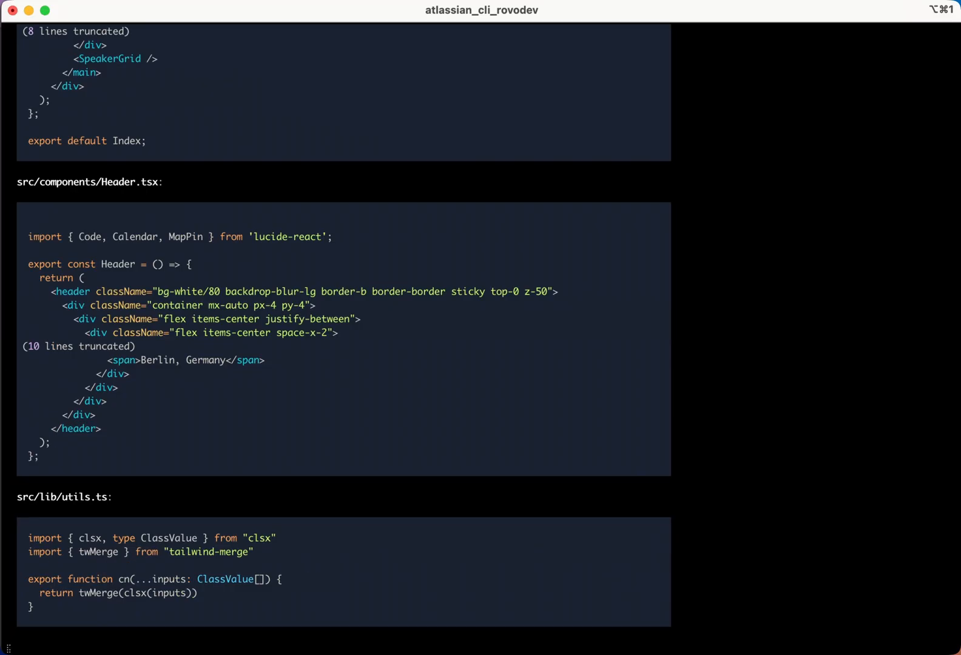
{"action": "scroll", "scroll_direction": "down", "scroll_amount": 3}
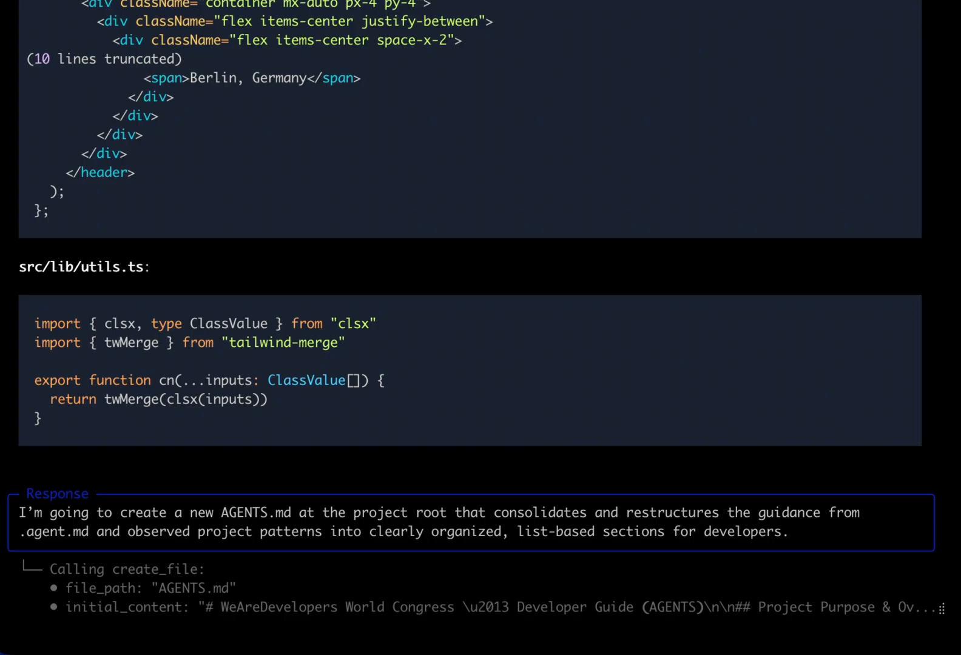
{"action": "scroll", "scroll_direction": "down", "scroll_amount": 3}
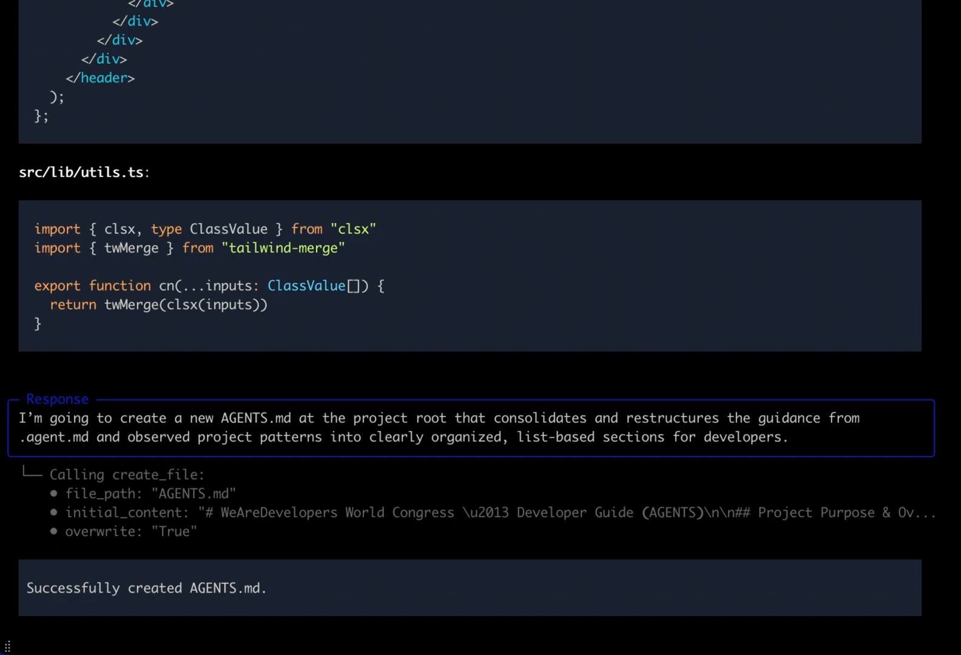
{"action": "scroll", "scroll_direction": "down", "scroll_amount": 3}
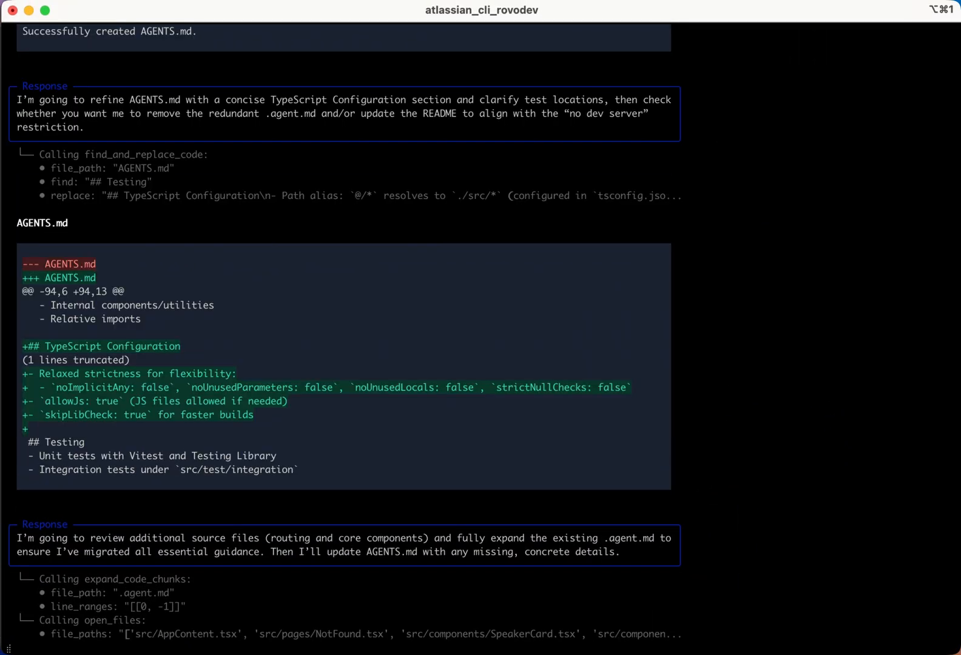
{"action": "scroll", "scroll_direction": "down", "scroll_amount": 3}
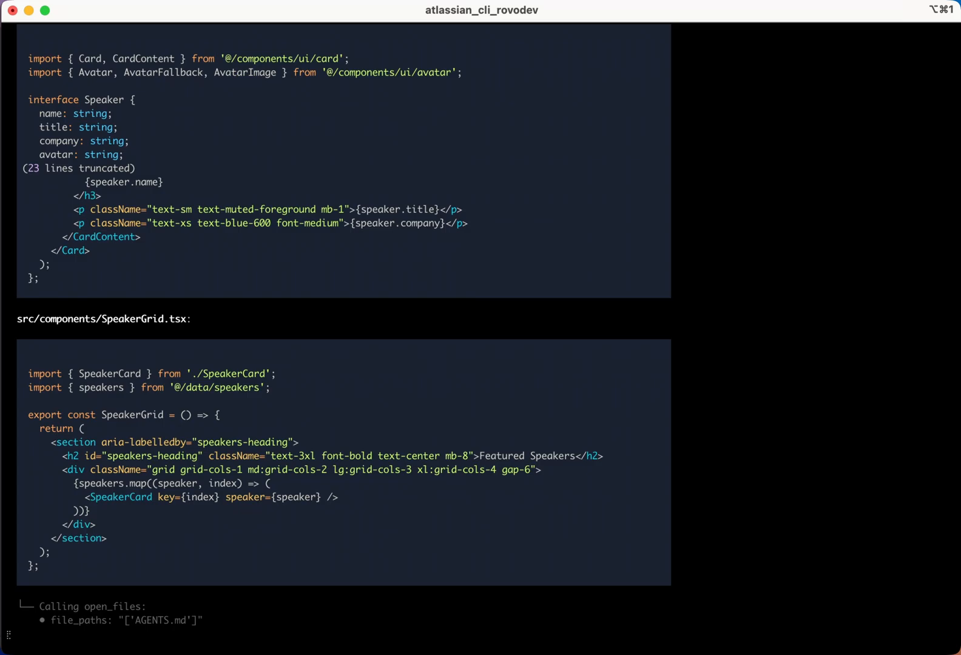
{"action": "scroll", "scroll_direction": "down", "scroll_amount": 3}
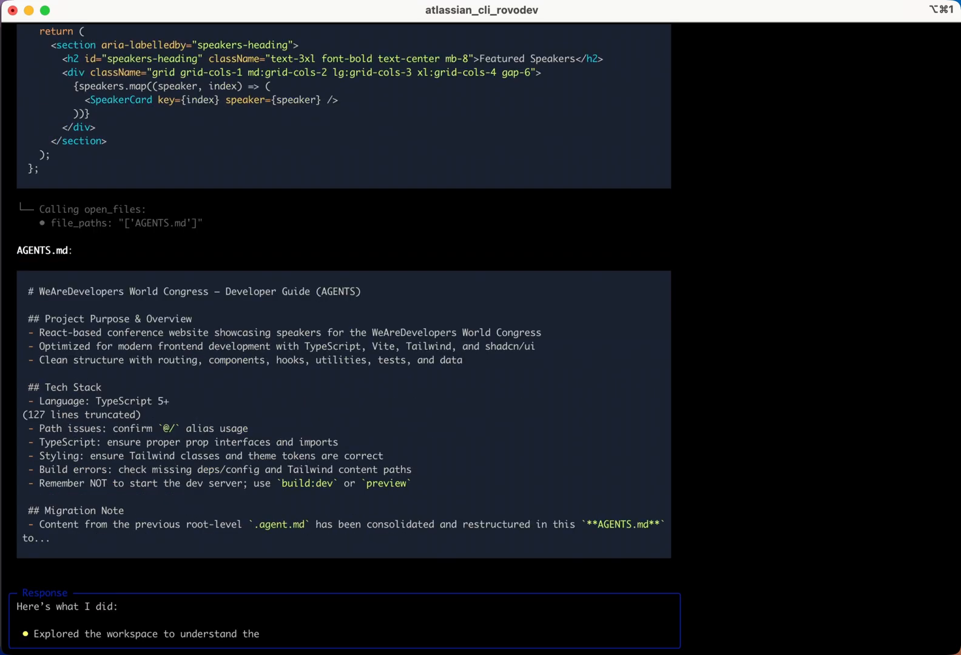
{"action": "scroll", "scroll_direction": "down", "scroll_amount": 3}
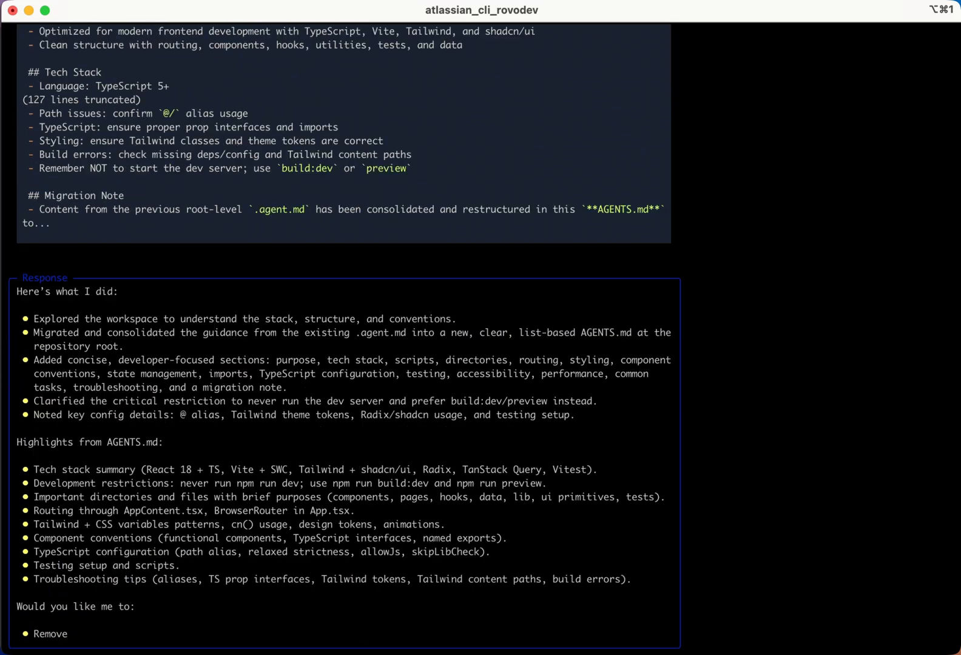
{"action": "scroll", "scroll_direction": "down", "scroll_amount": 3}
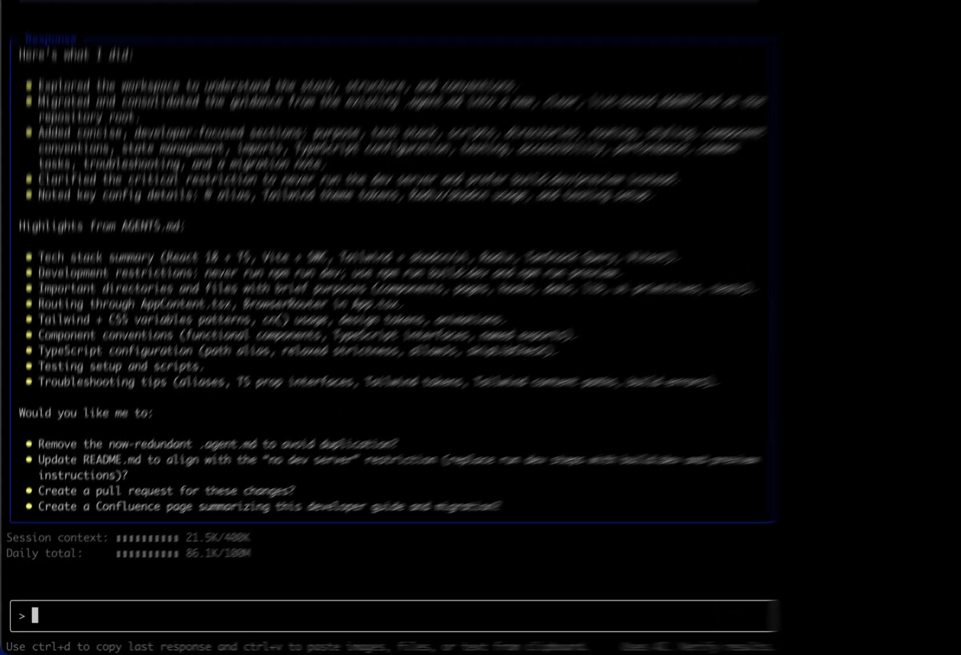
Ask Rovo Dev to remember the Jira board for future WEAR tickets, then start an implement request.
{"action": "type", "text": "Store this Jira board"}
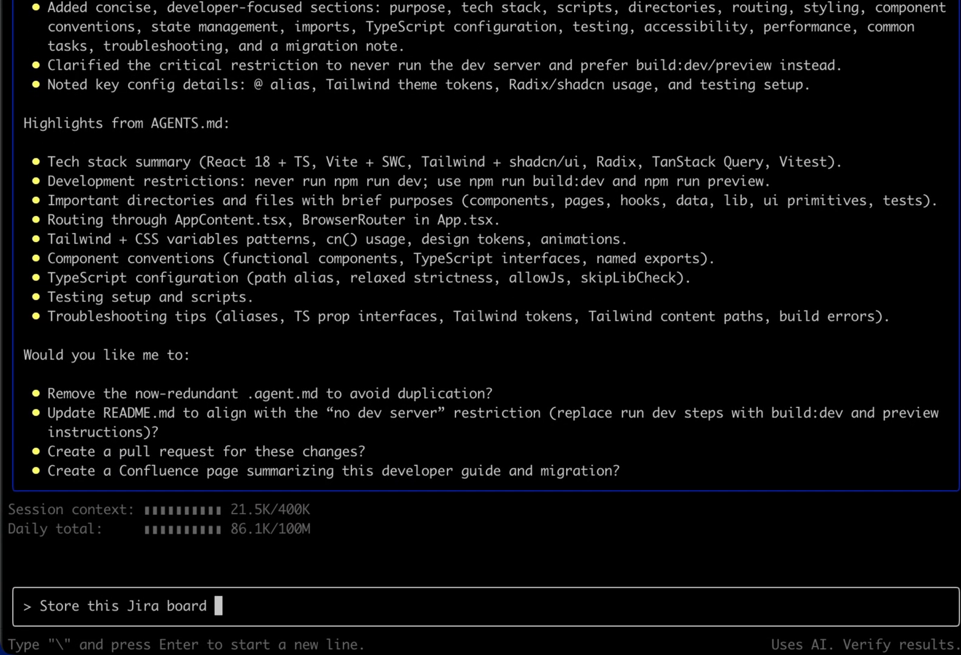
{"action": "type", "text": "in the memory file so that in the future if as"}
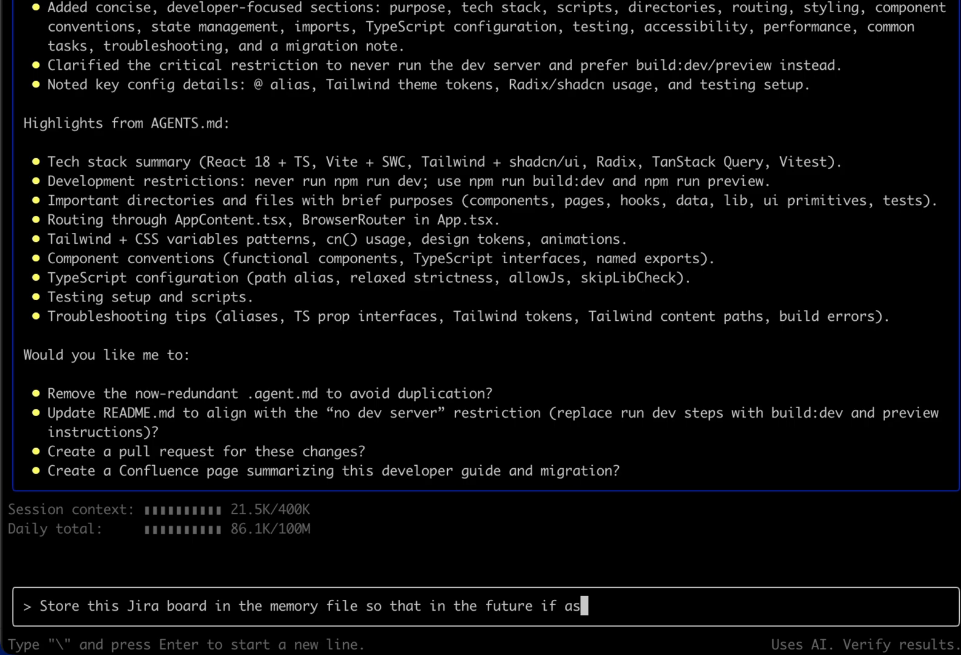
{"action": "type", "text": "ked about a Jira ticket with WEAR iss"}
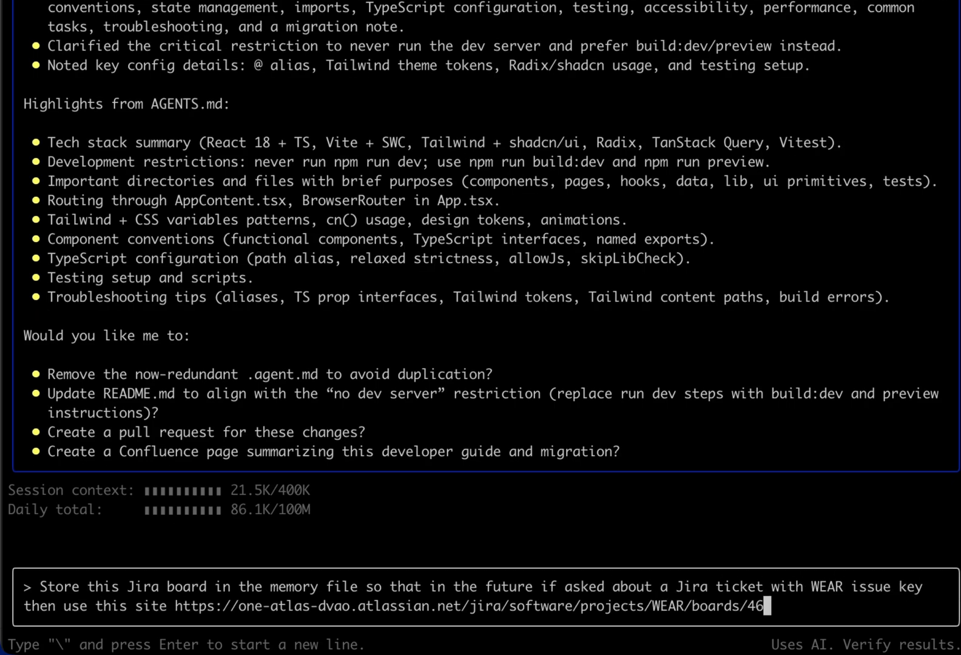
{"action": "key", "text": "Return"}
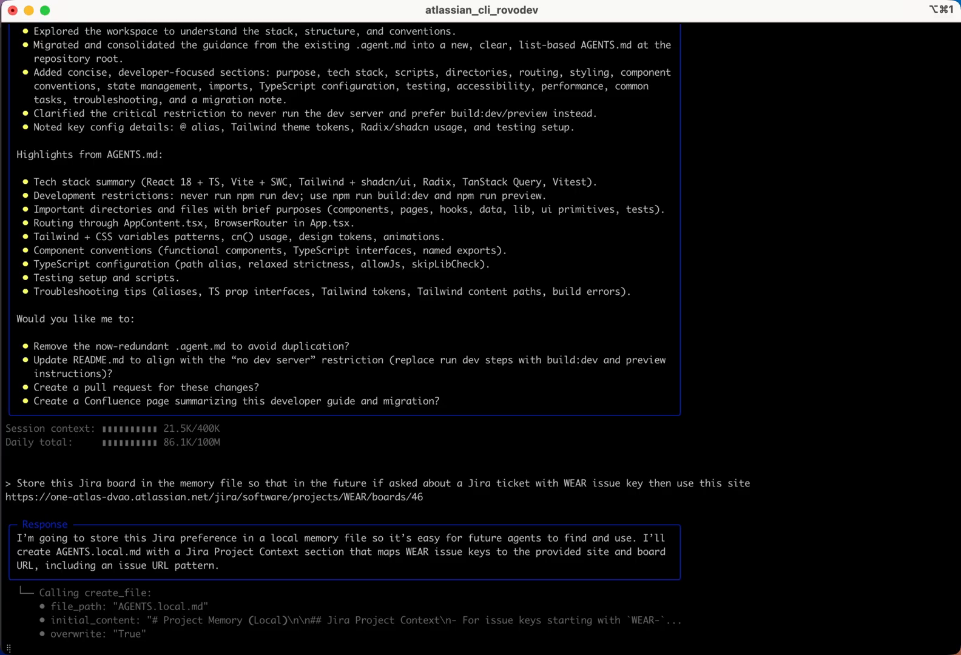
{"action": "scroll", "scroll_direction": "down", "scroll_amount": 3}
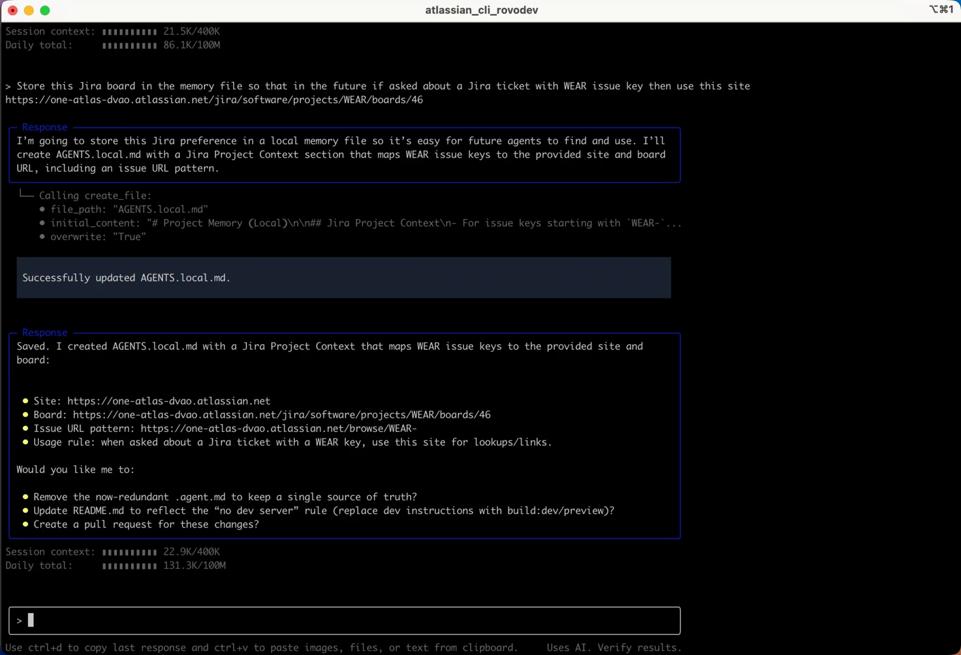
{"action": "type", "text": "implement WEAR-1"}
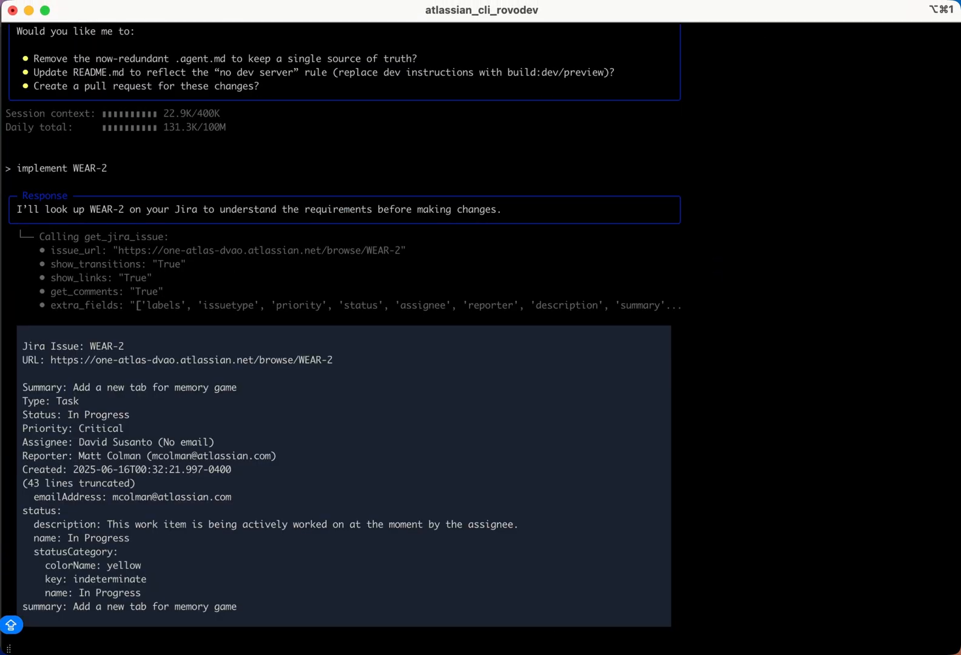
Scroll through the agent's WEAR-2 work: Memory game page, tab navigation, /memory route and tests.
{"action": "scroll", "scroll_direction": "down", "scroll_amount": 3}
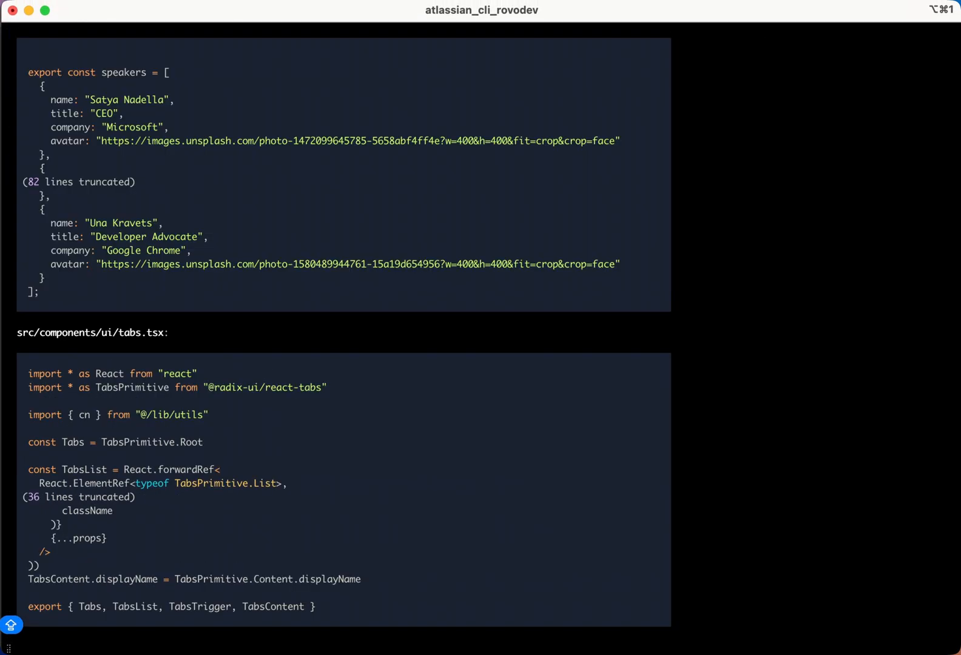
{"action": "scroll", "scroll_direction": "down", "scroll_amount": 3}
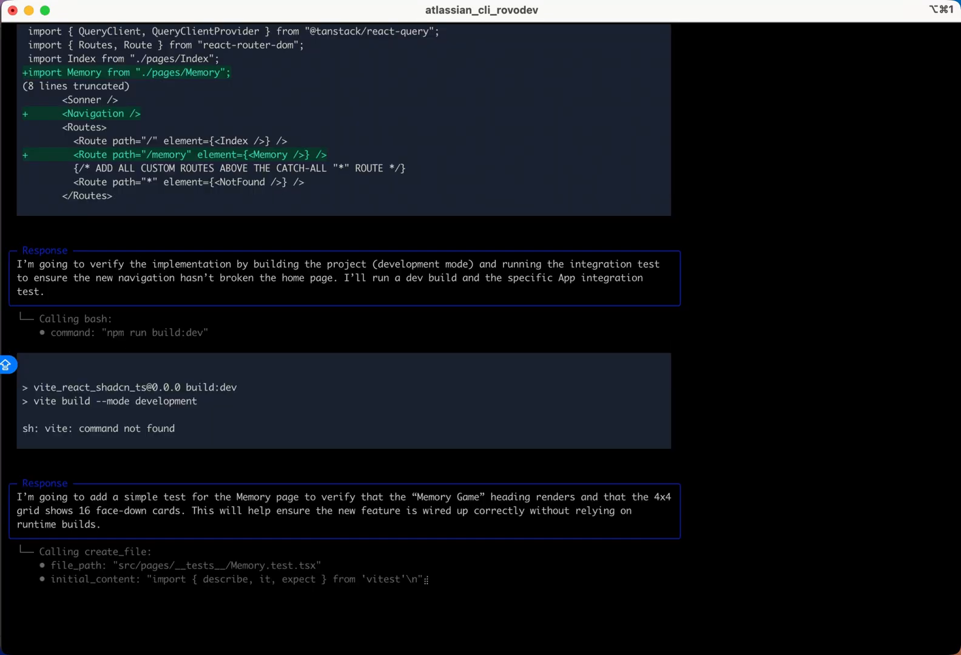
{"action": "scroll", "scroll_direction": "down", "scroll_amount": 3}
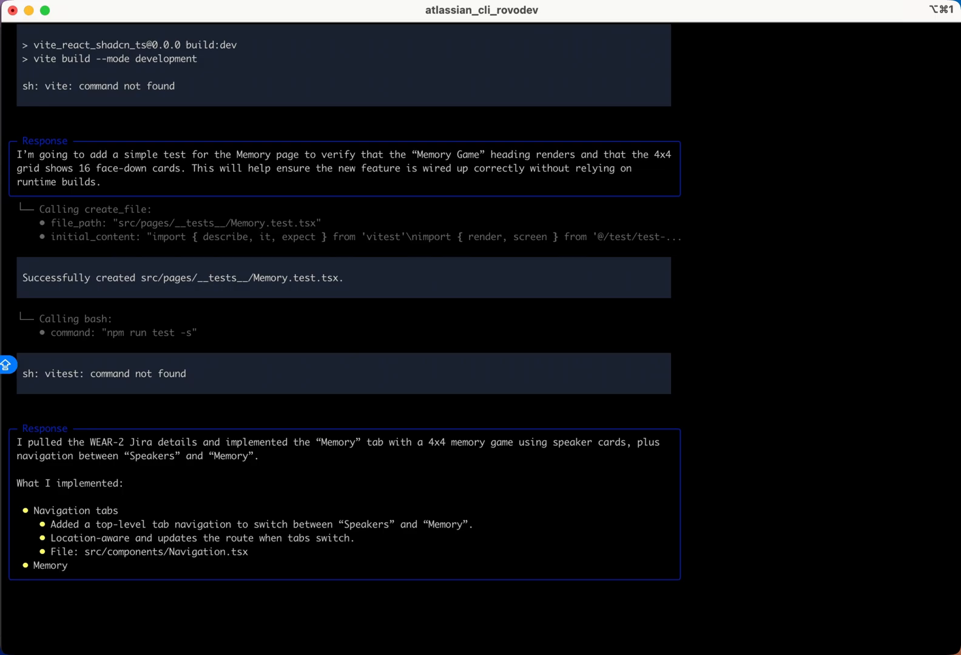
{"action": "scroll", "scroll_direction": "down", "scroll_amount": 3}
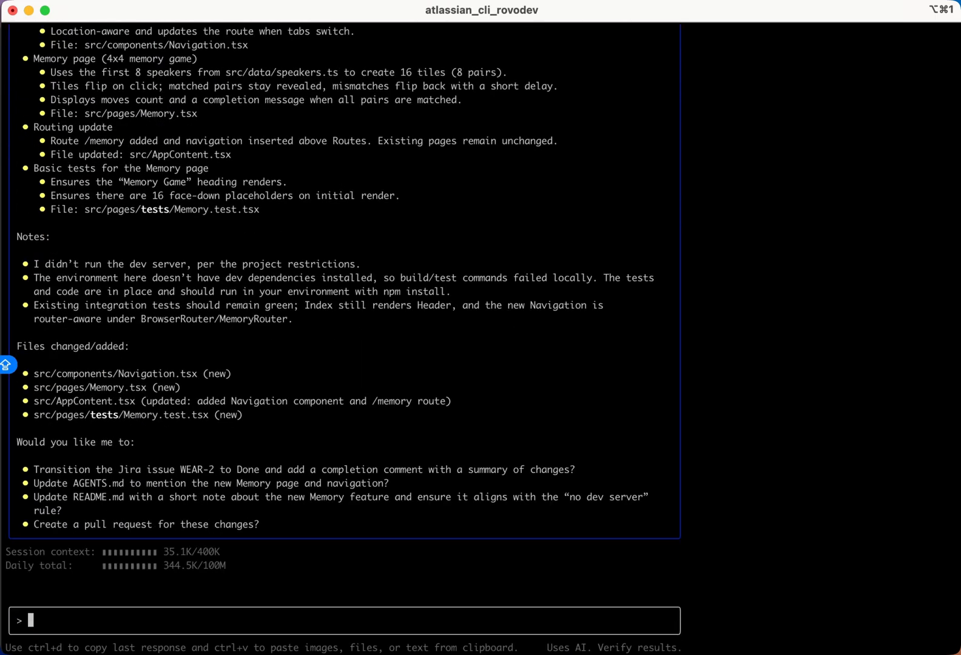